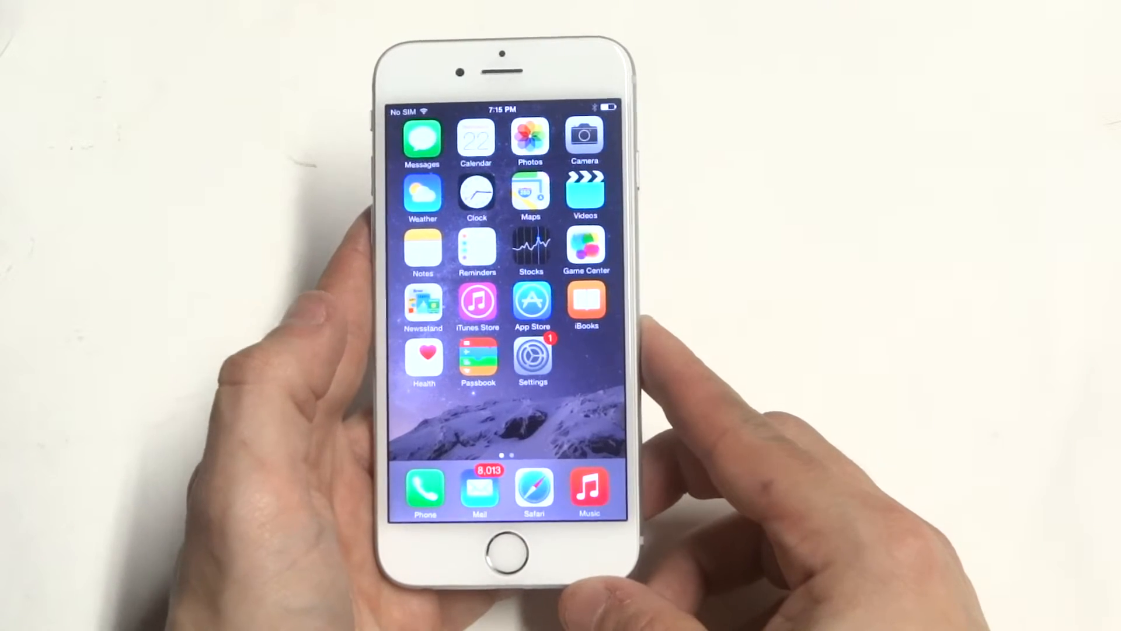
Open Settings, go into Mail, Contacts, Calendars, and reach the Signature screen.
left_click(532, 356)
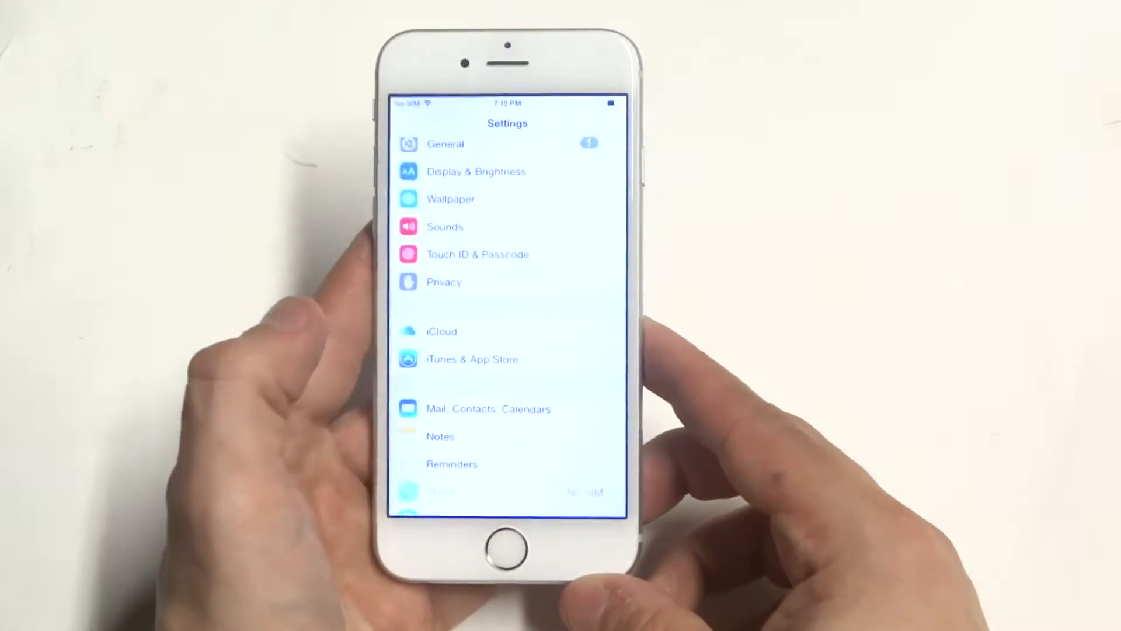
scroll("down", 3)
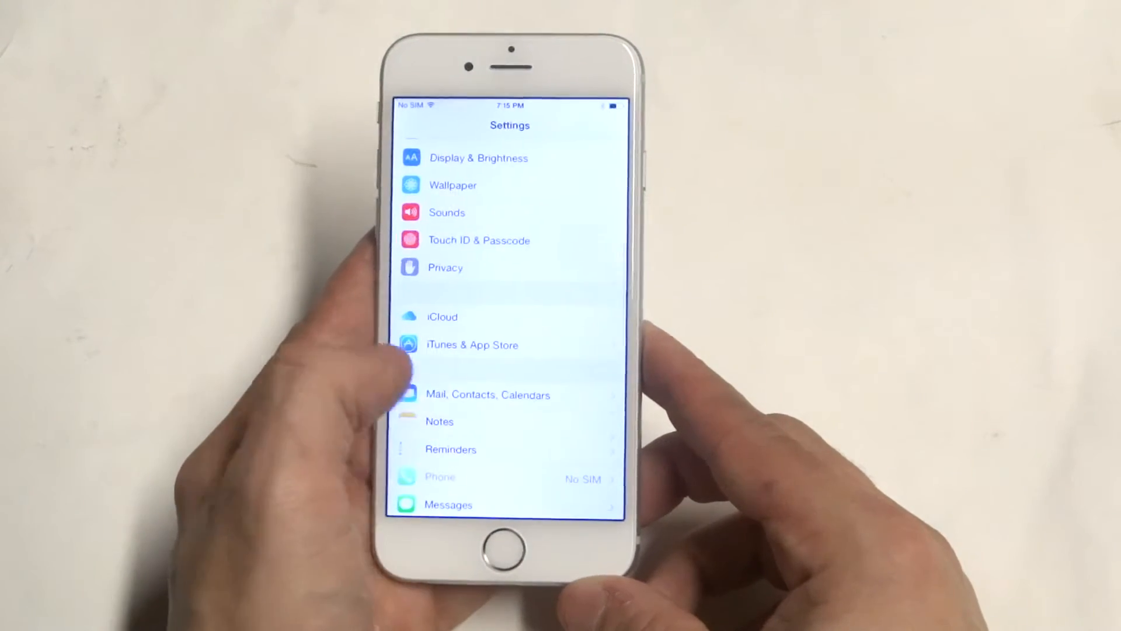
left_click(487, 394)
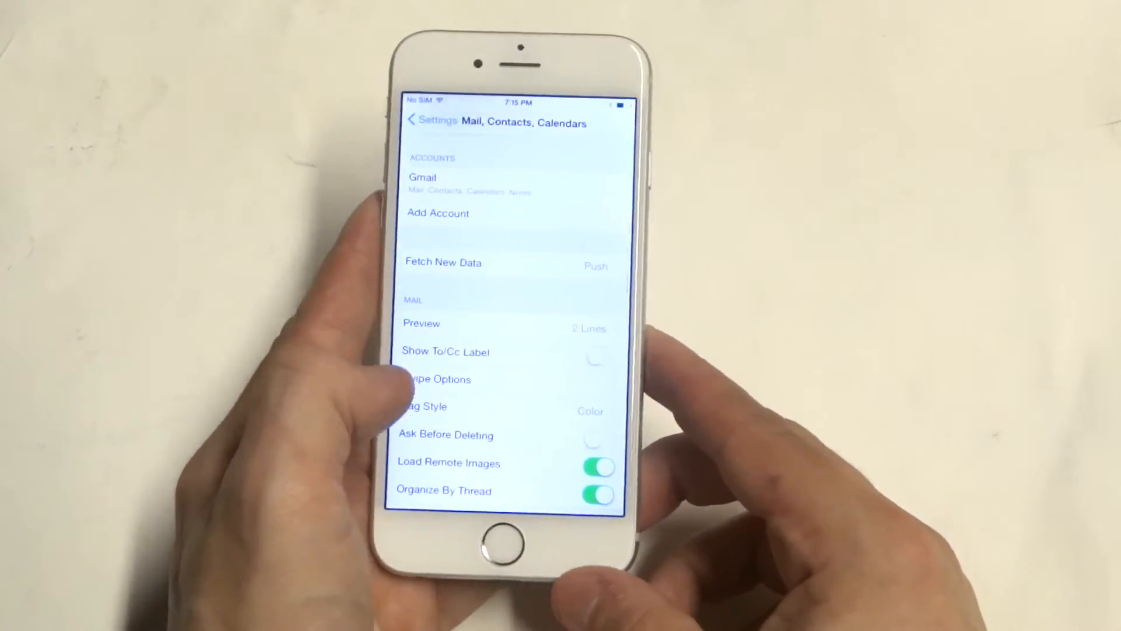
scroll("down", 3)
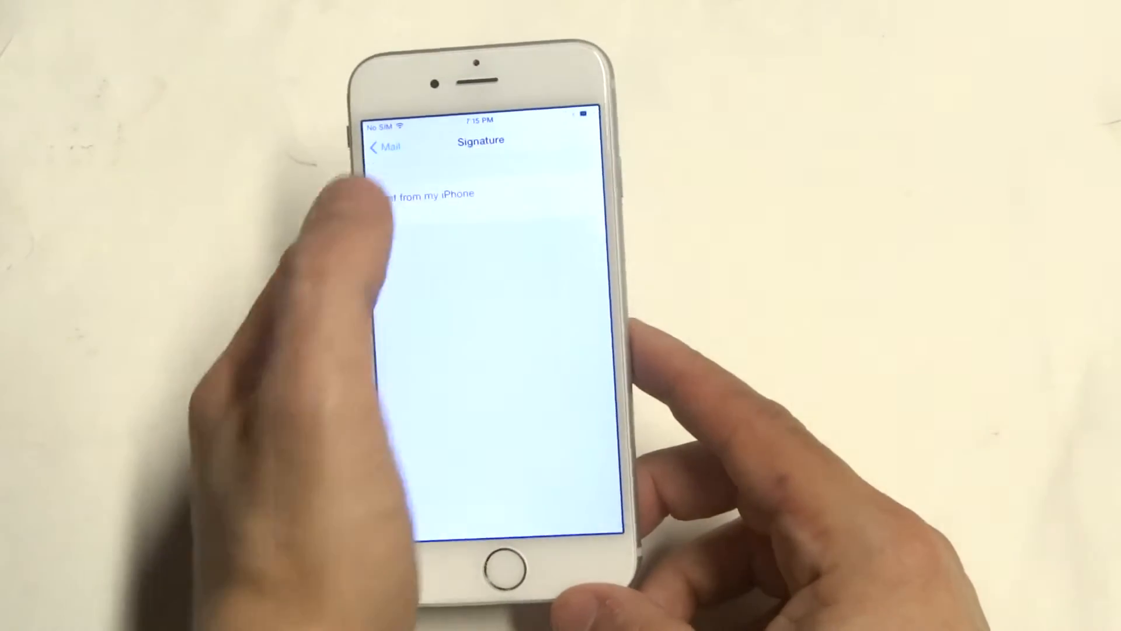
Replace the signature text with 'Sent from Eddie', then return to the Mail settings list.
left_click(418, 214)
type("E")
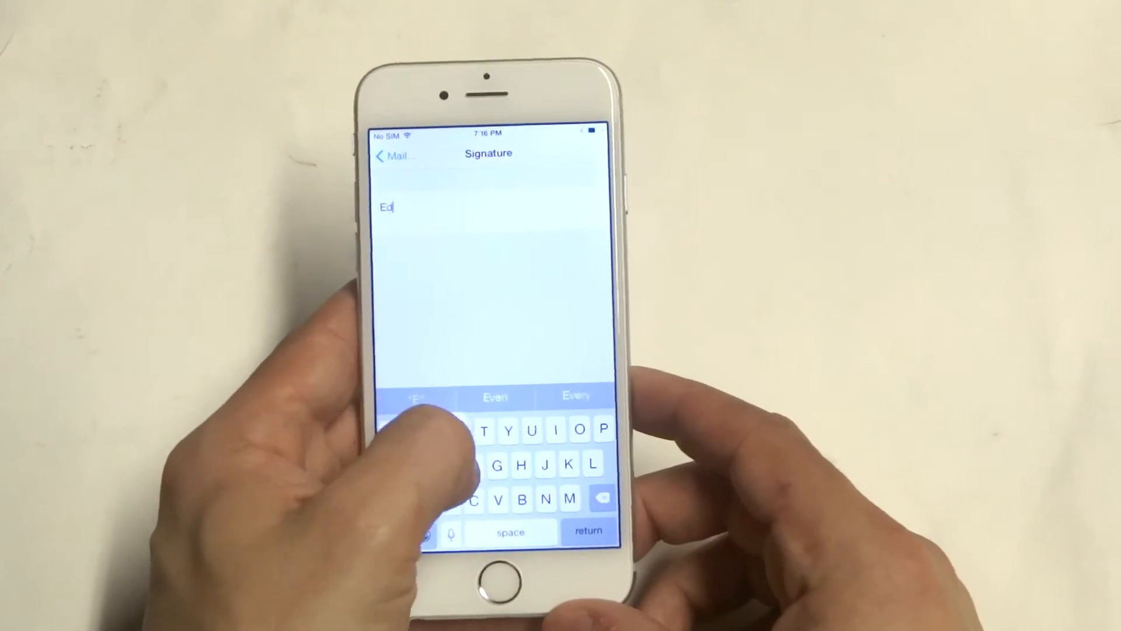
type("die")
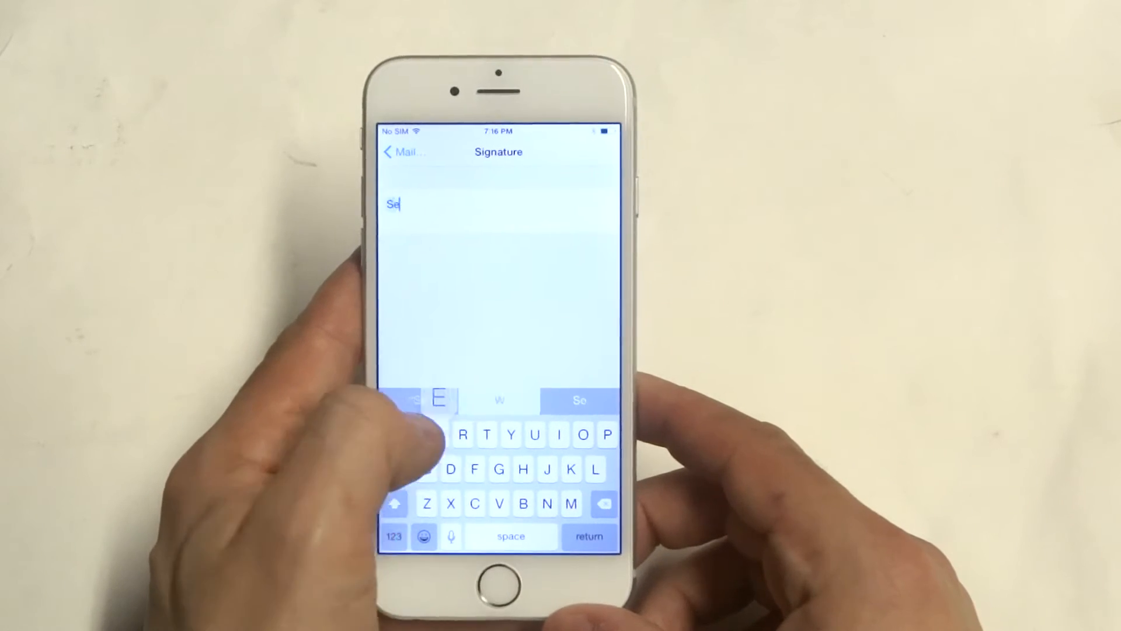
type("nt from eddie")
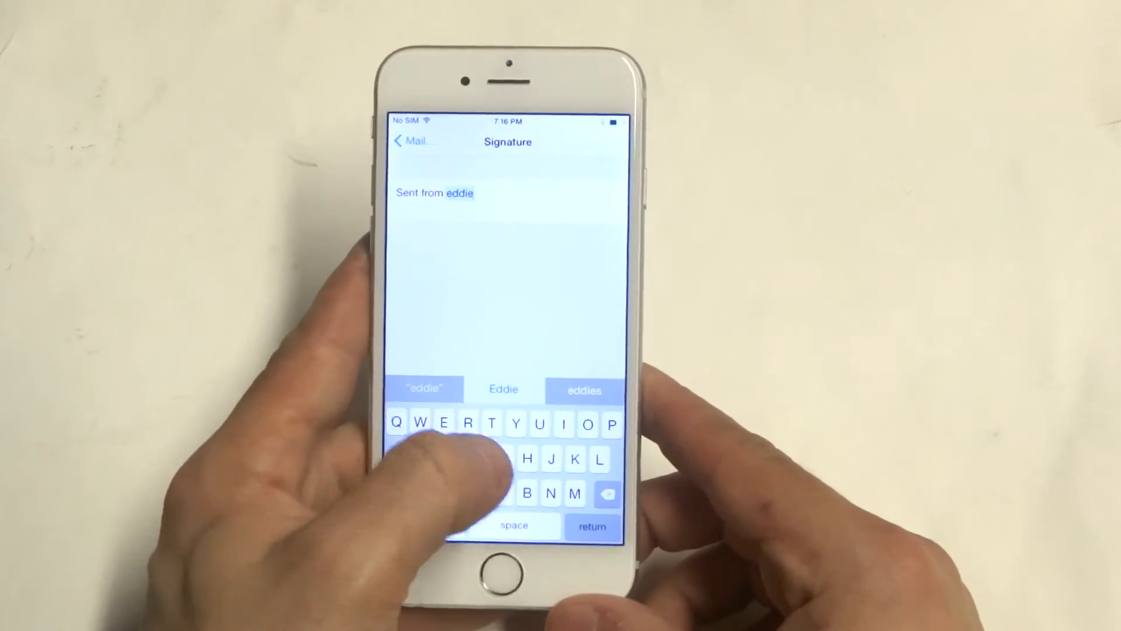
left_click(504, 390)
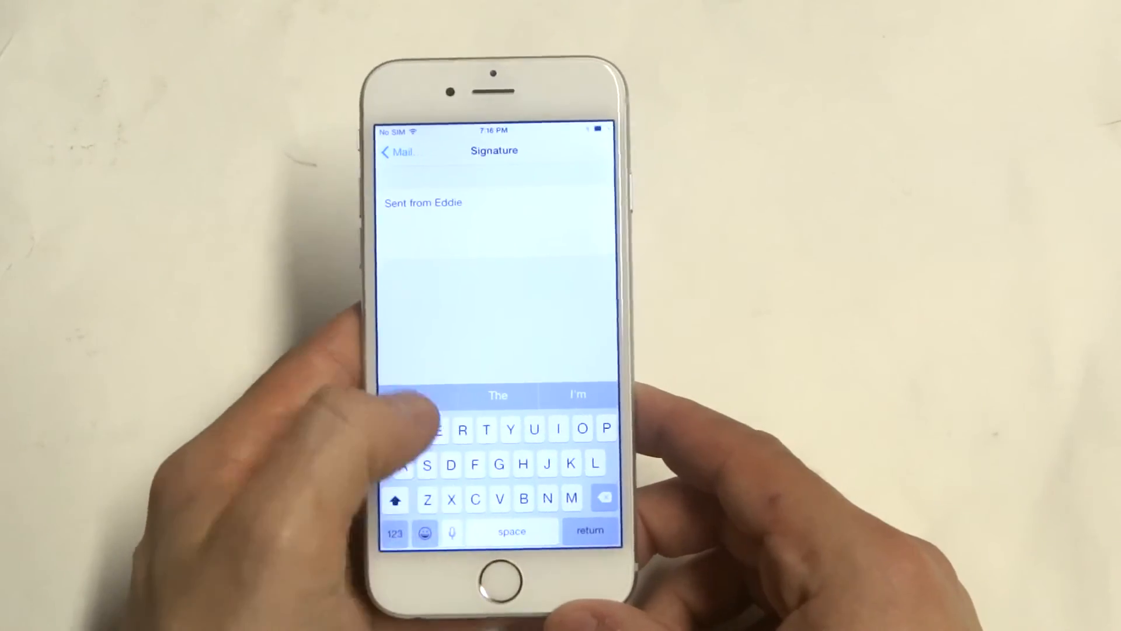
left_click(398, 150)
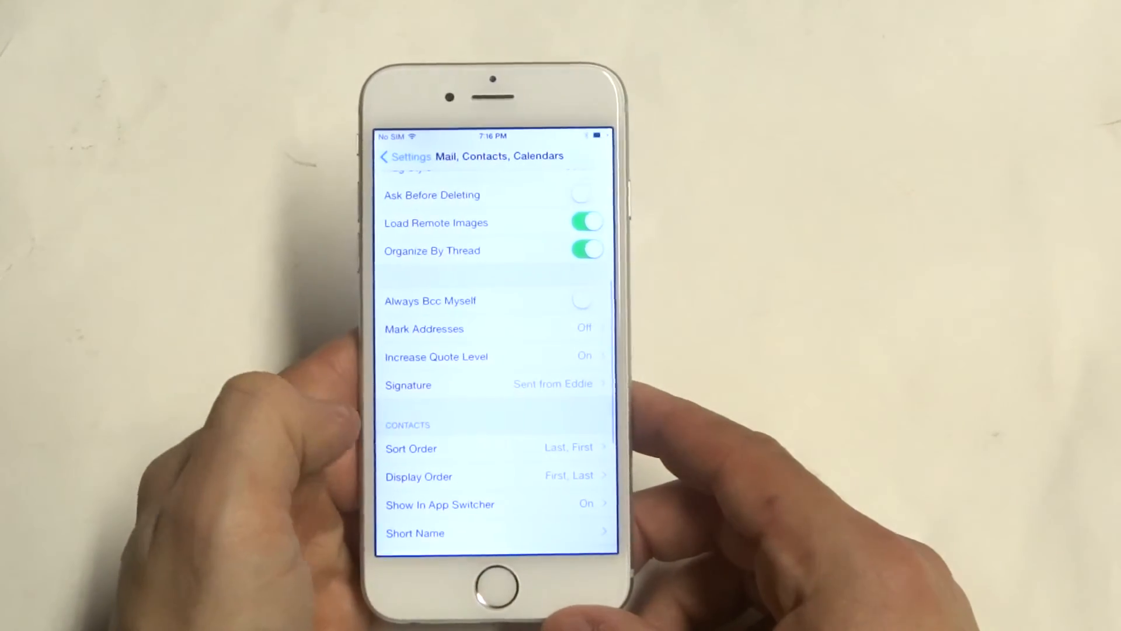